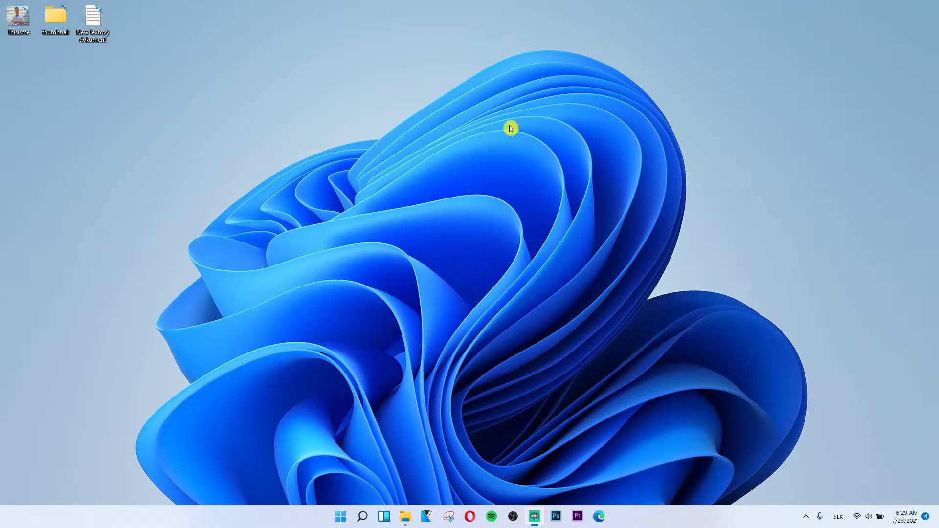
{"action": "mouse_move", "coordinate": [461, 311]}
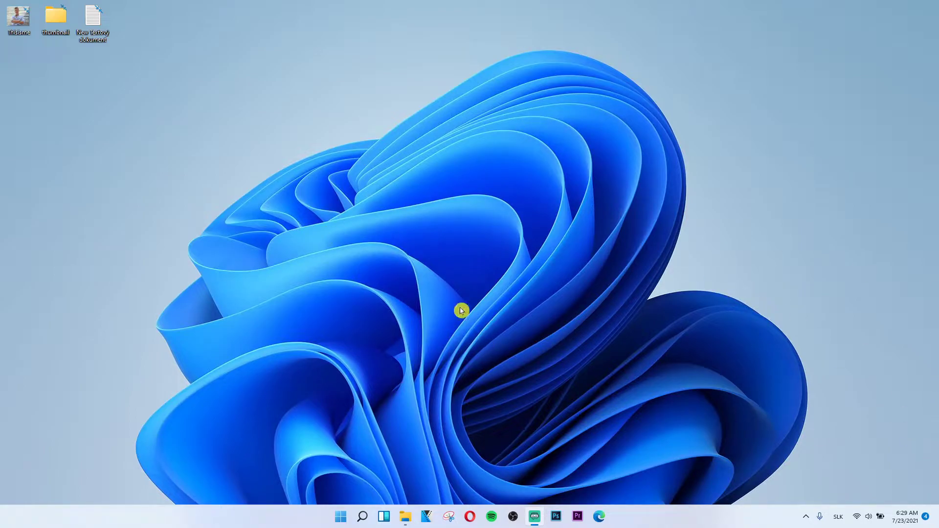
{"action": "mouse_move", "coordinate": [445, 218]}
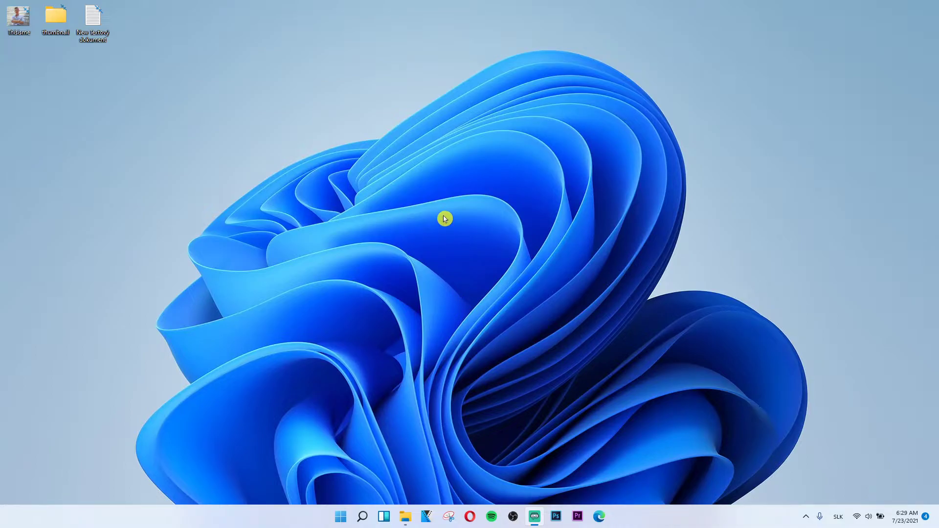
{"action": "mouse_move", "coordinate": [342, 469]}
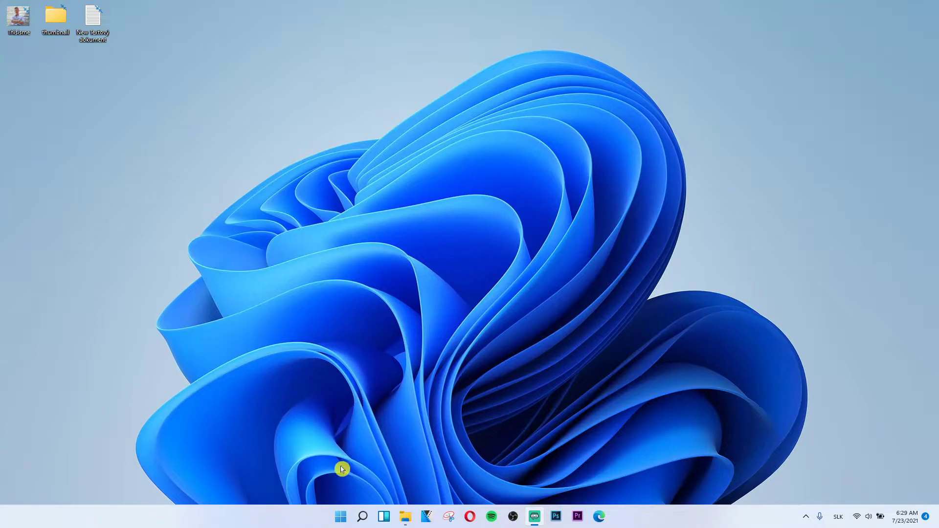
Step: Launch Settings from the Start button's quick link menu
{"action": "right_click", "coordinate": [340, 517]}
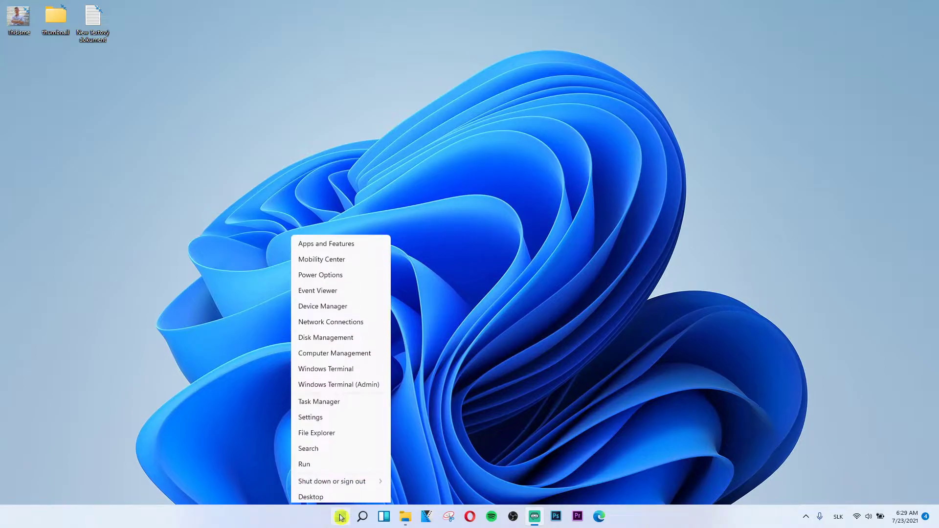
{"action": "mouse_move", "coordinate": [335, 417]}
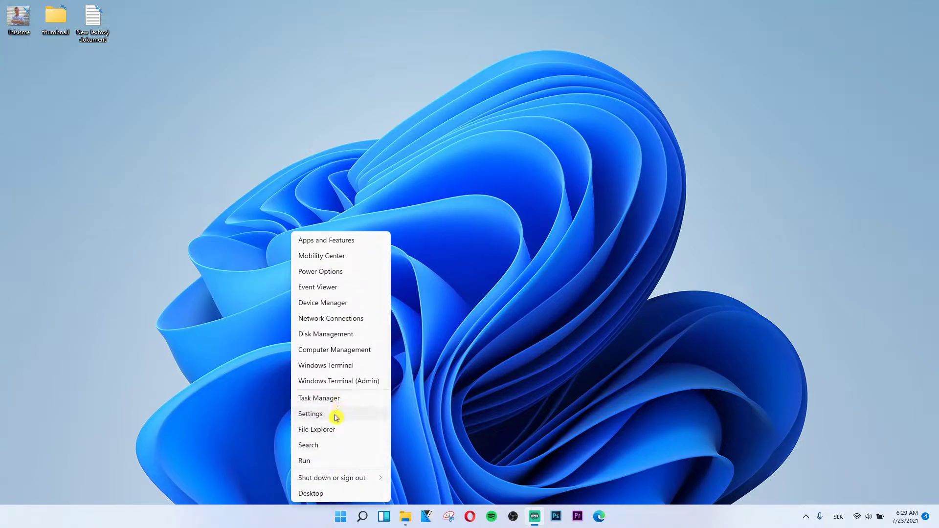
{"action": "left_click", "coordinate": [310, 414]}
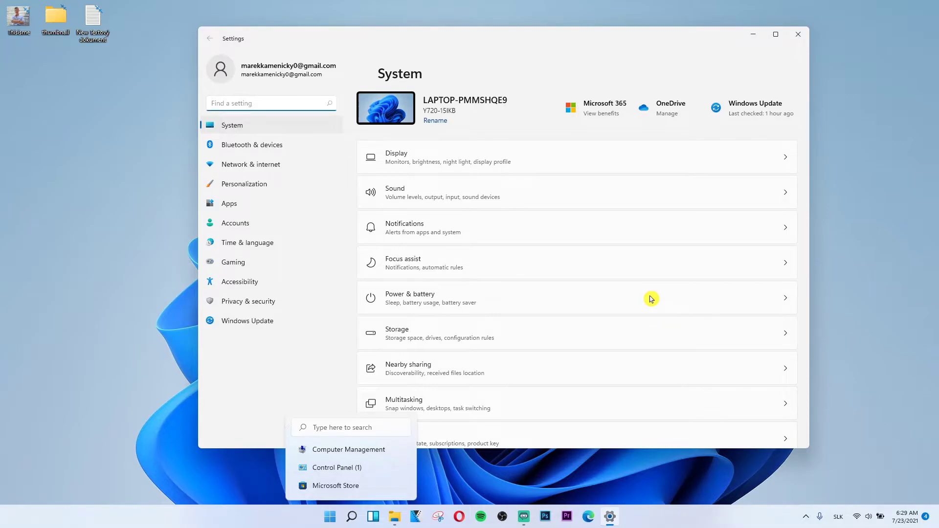
{"action": "mouse_move", "coordinate": [648, 396]}
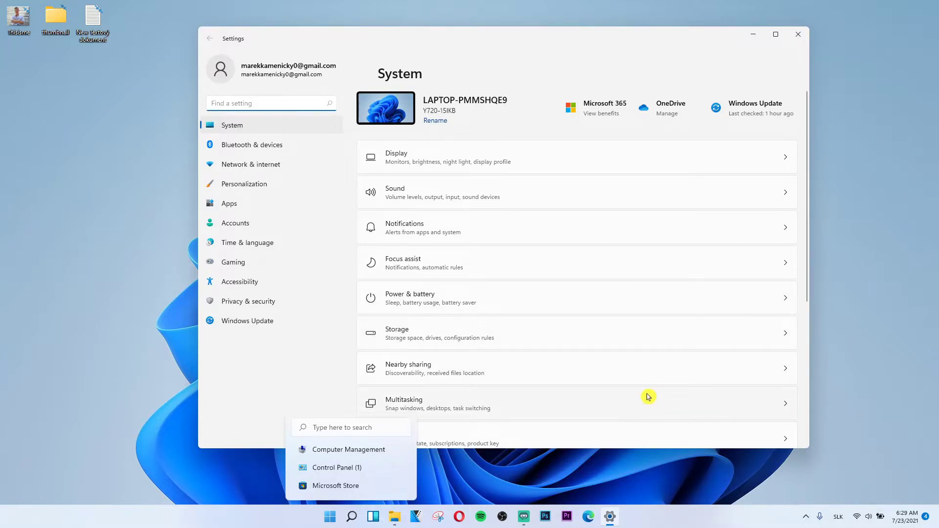
{"action": "mouse_move", "coordinate": [575, 371]}
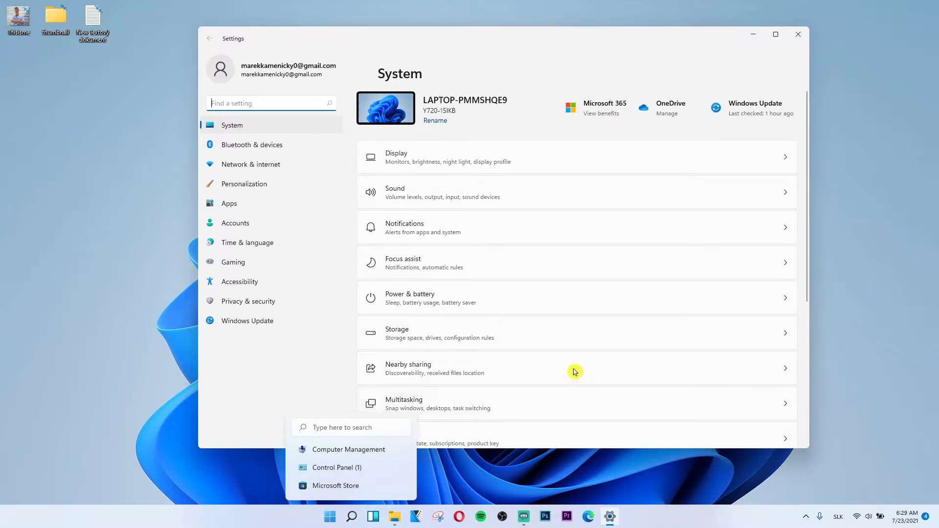
Step: Scroll down the System page to reach the Remote Desktop entry
{"action": "scroll", "scroll_direction": "down", "scroll_amount": 3}
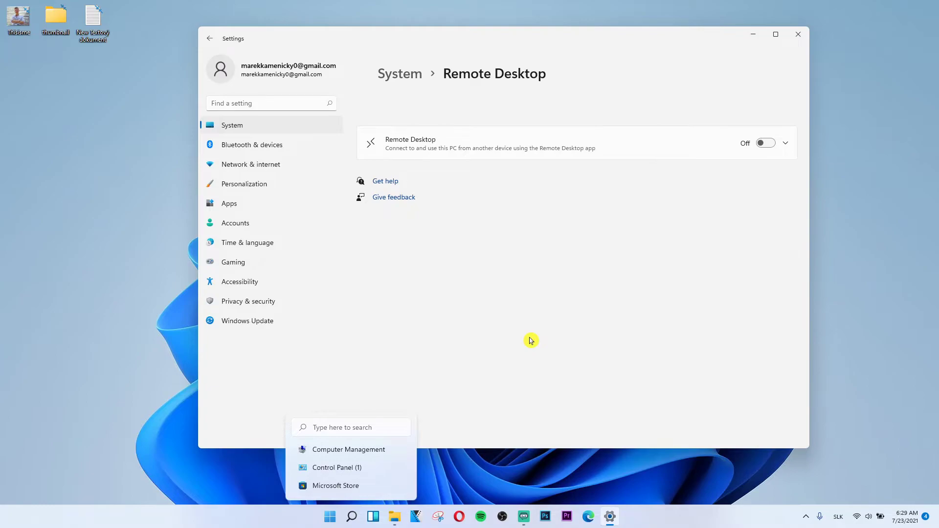
{"action": "mouse_move", "coordinate": [667, 227]}
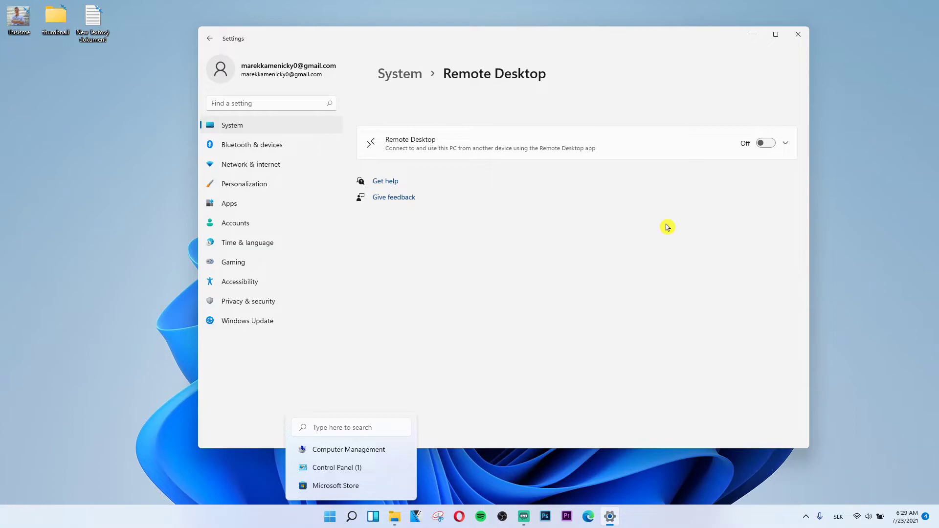
{"action": "mouse_move", "coordinate": [719, 159]}
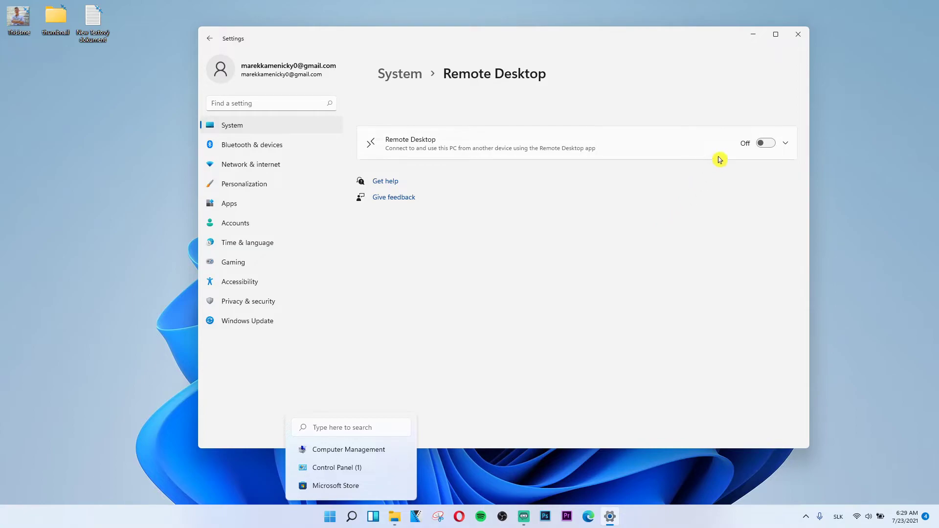
Step: Cancel the Remote Desktop enable prompt twice so it stays Off, then dismiss the search panel
{"action": "left_click", "coordinate": [765, 143]}
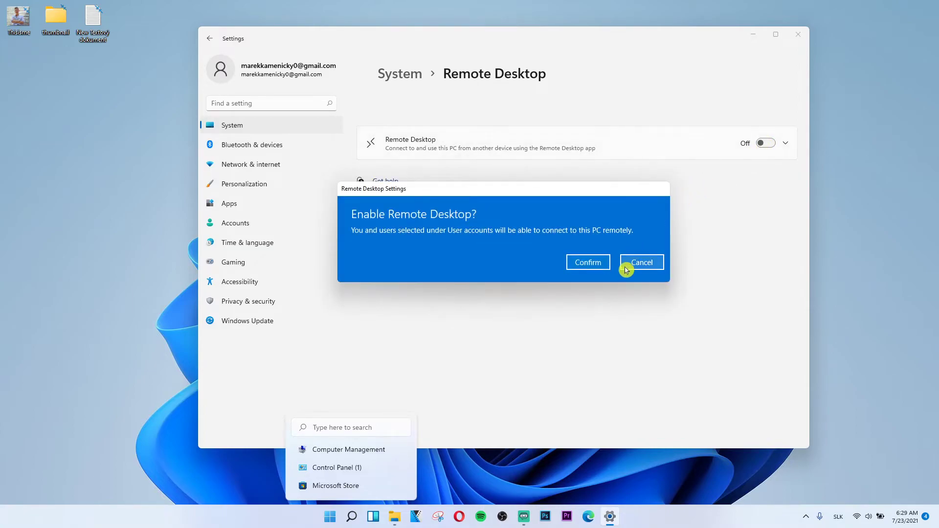
{"action": "left_click", "coordinate": [639, 262]}
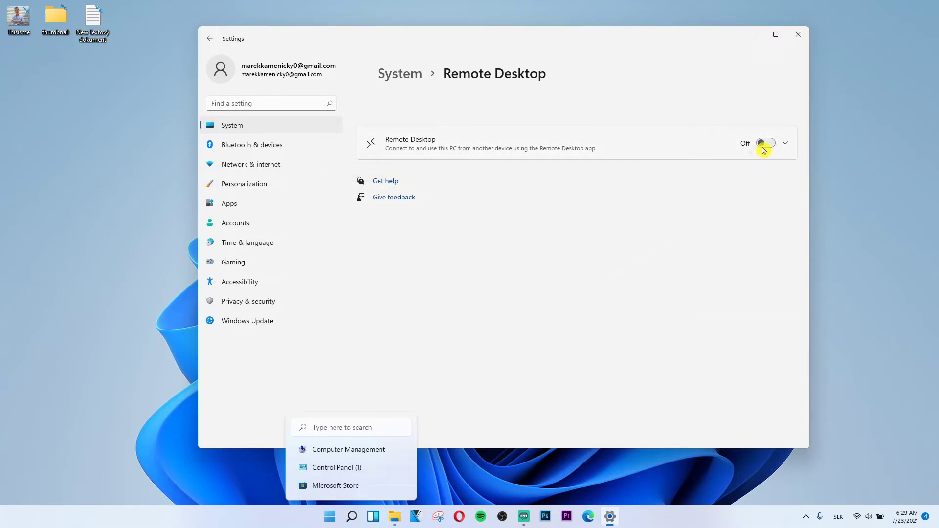
{"action": "left_click", "coordinate": [765, 142]}
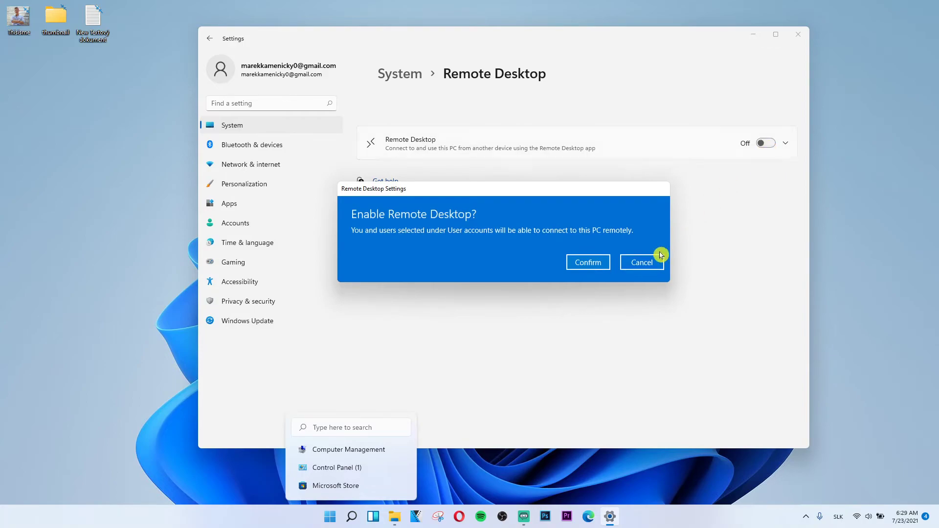
{"action": "left_click", "coordinate": [641, 262]}
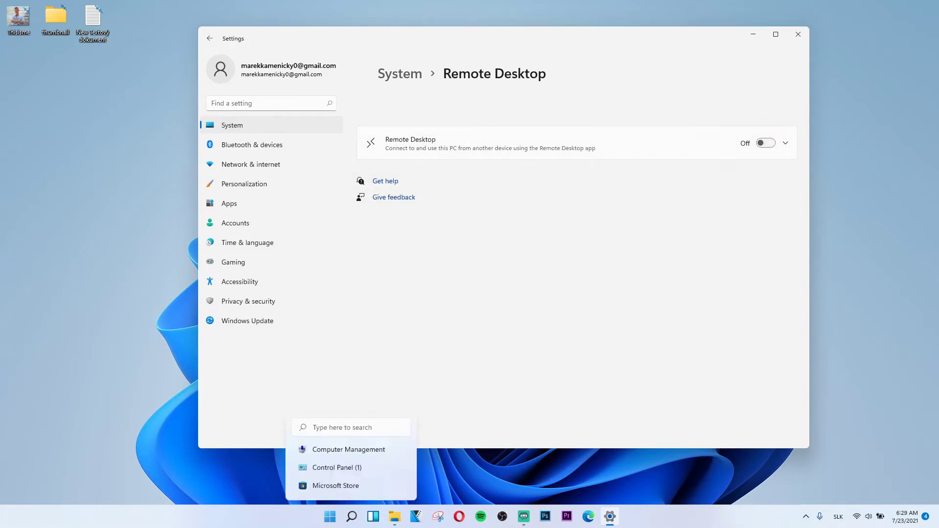
{"action": "left_click", "coordinate": [431, 205]}
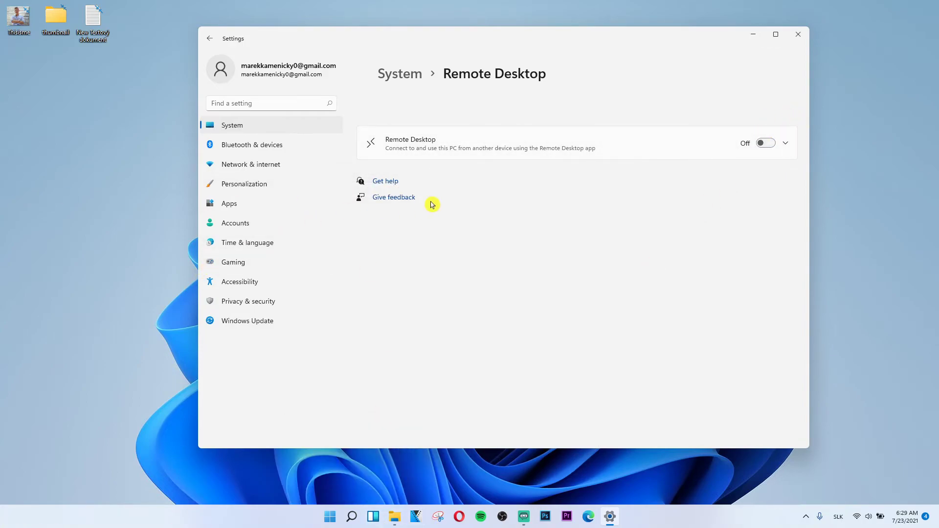